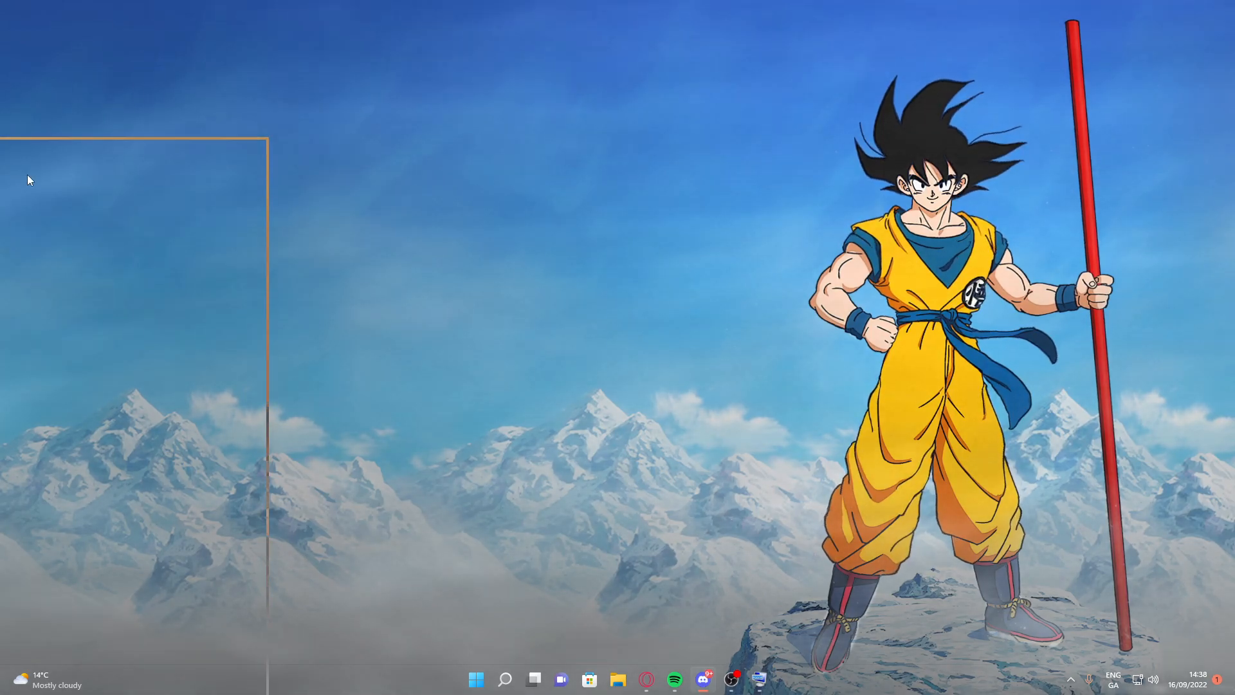
# - Bring up Discord and scroll the ReShade channel to the ReShade_Setup attachment
pyautogui.click(758, 679)
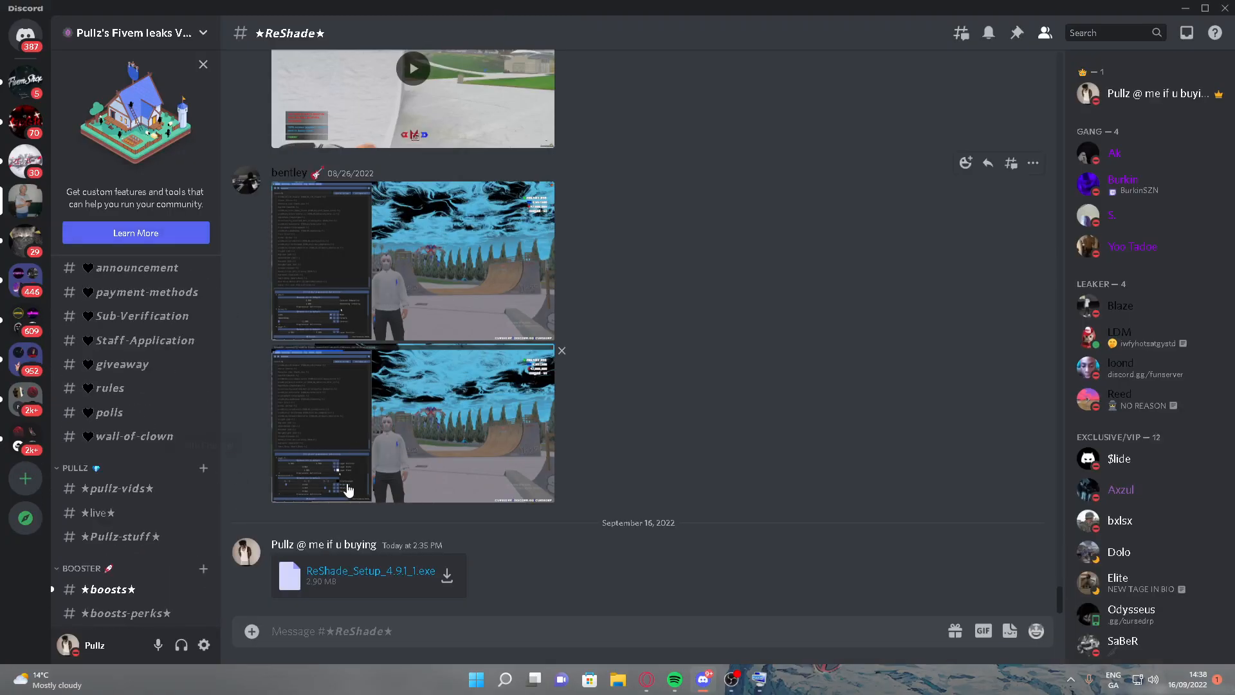
pyautogui.scroll(-3)
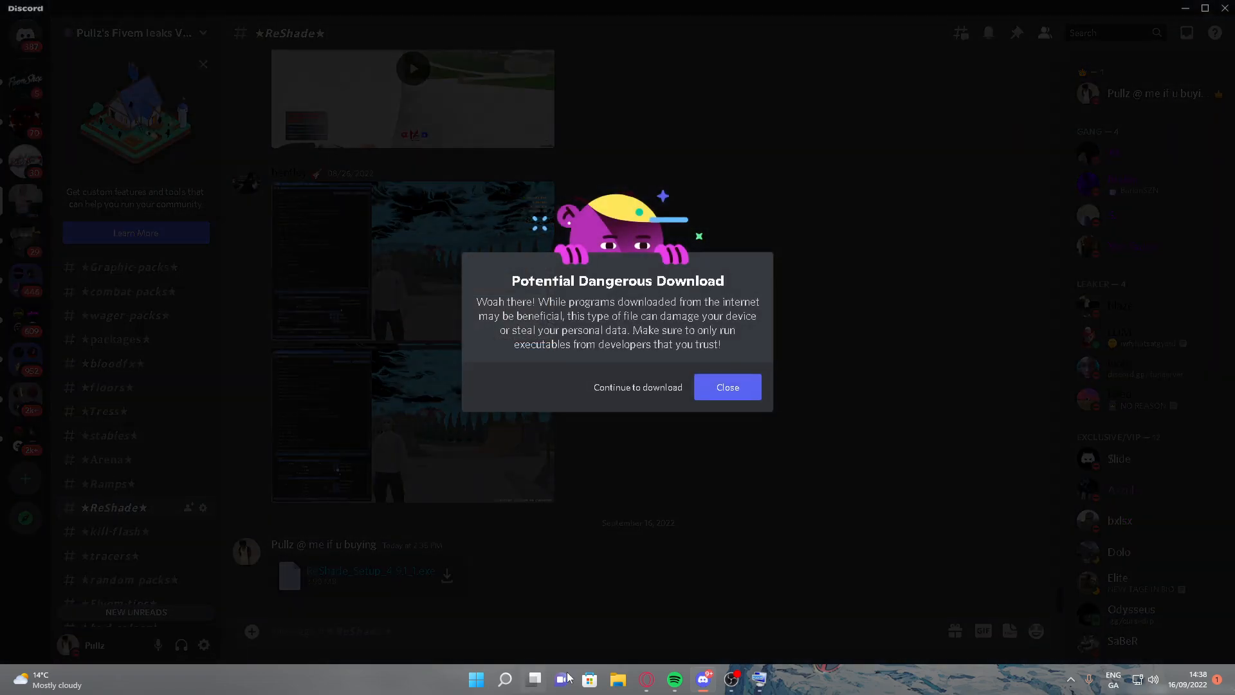
# - Accept the download warning, save ReShade_Setup to Downloads, and run it from Opera GX
pyautogui.click(637, 386)
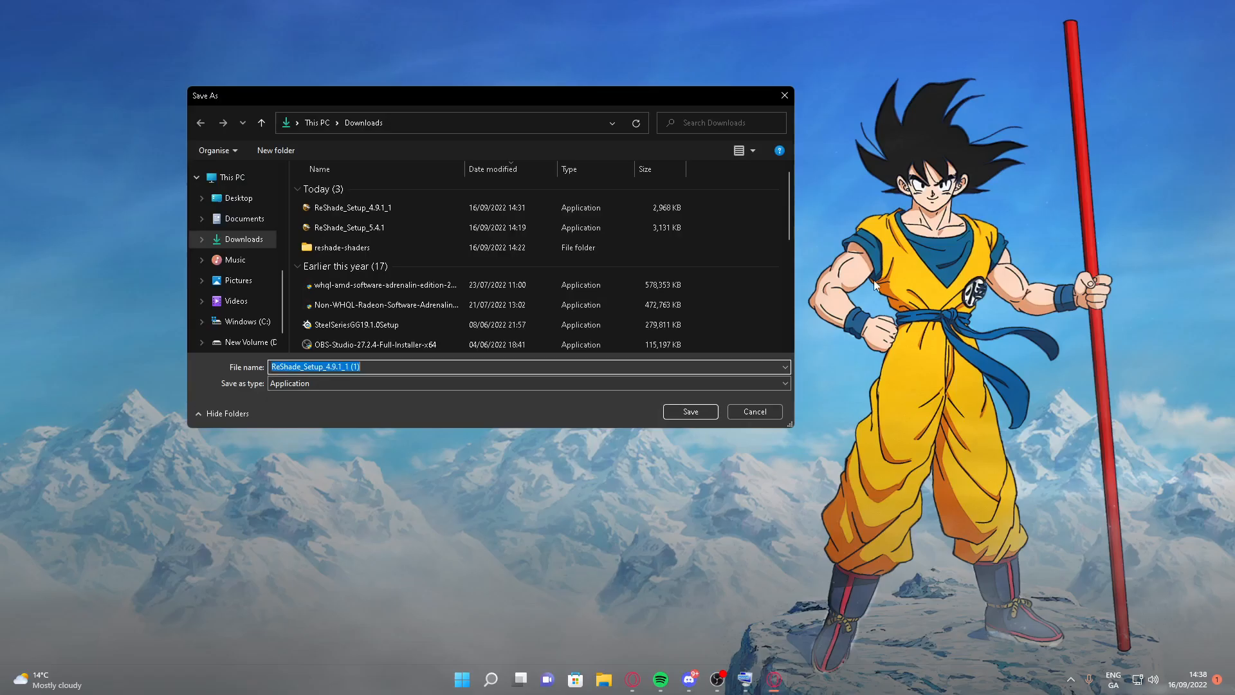
pyautogui.click(753, 411)
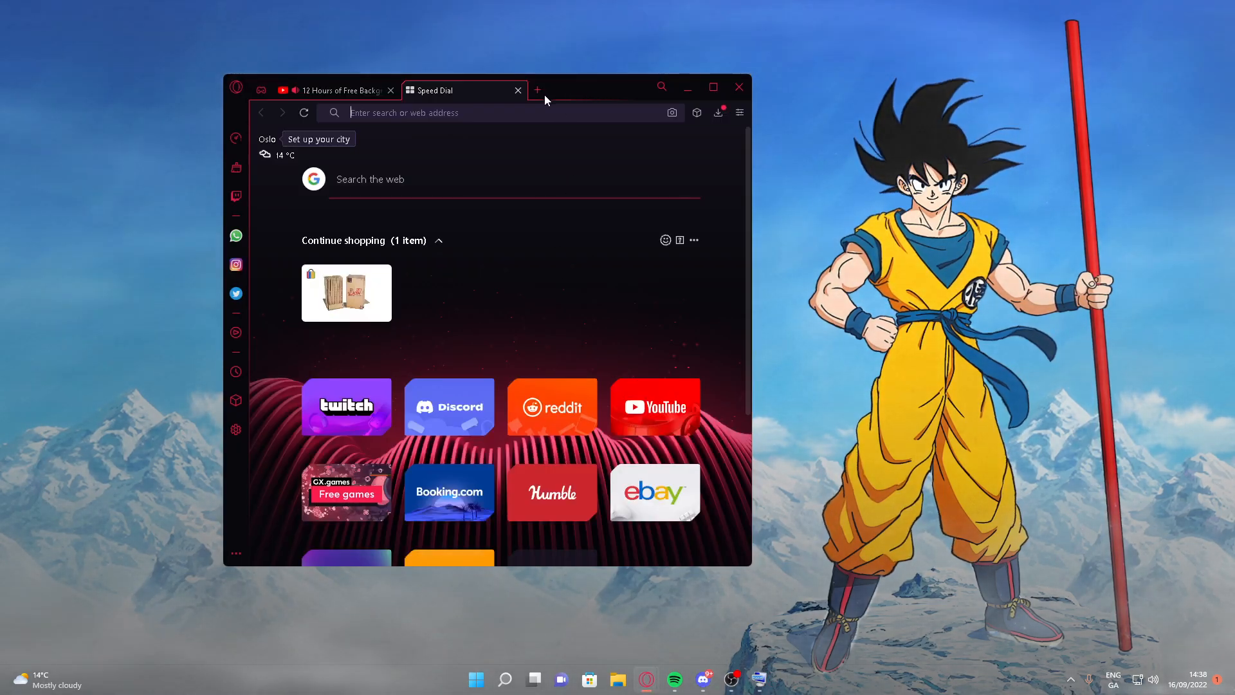
pyautogui.click(718, 112)
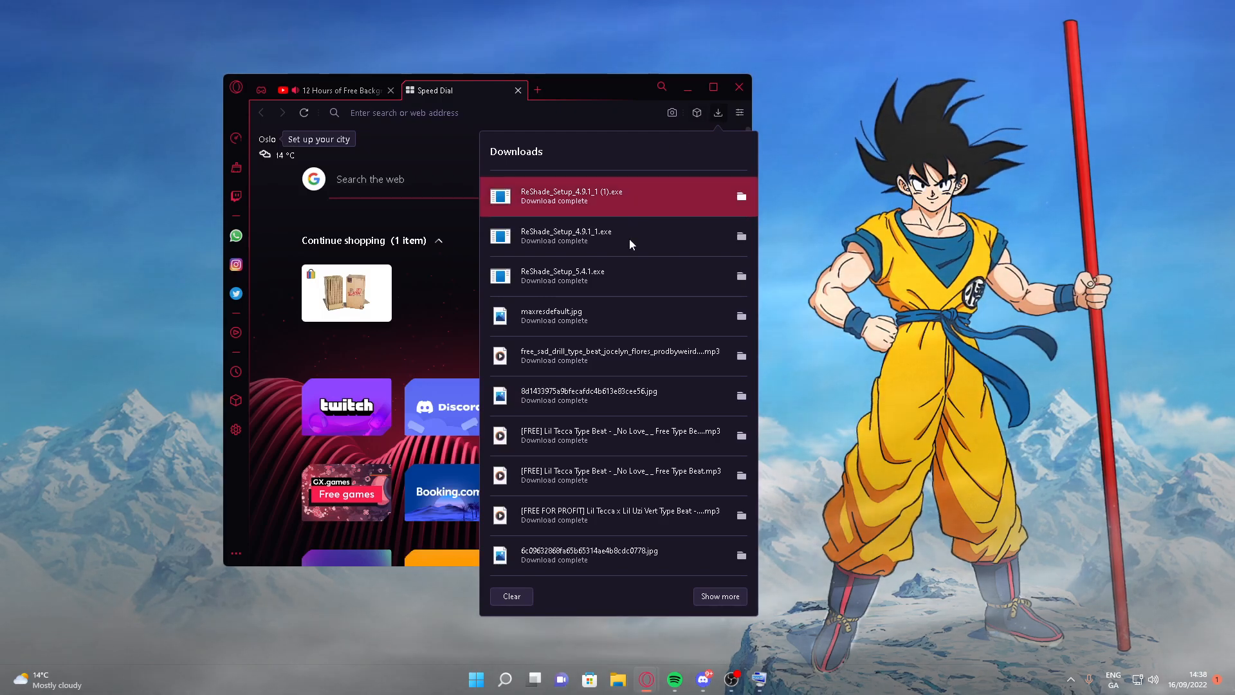
pyautogui.doubleClick(571, 195)
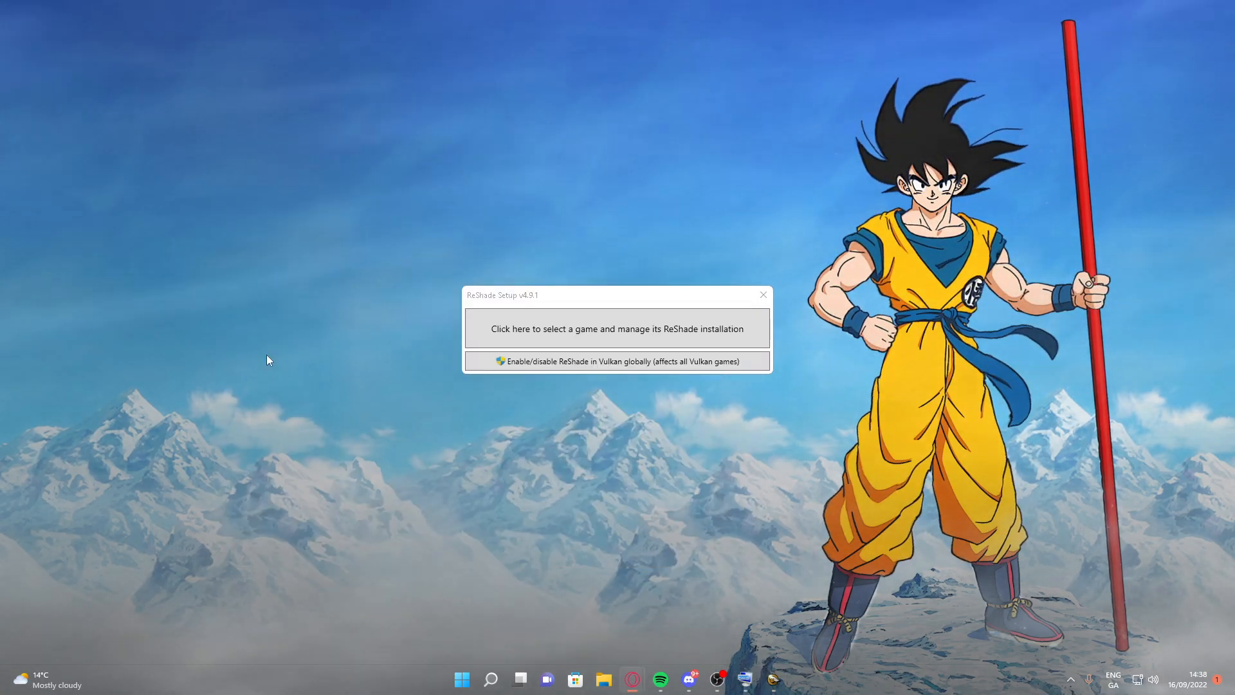
# - Select GTA5.exe under C:\Program Files\Epic Games\GTAV as ReShade's target game
pyautogui.click(616, 329)
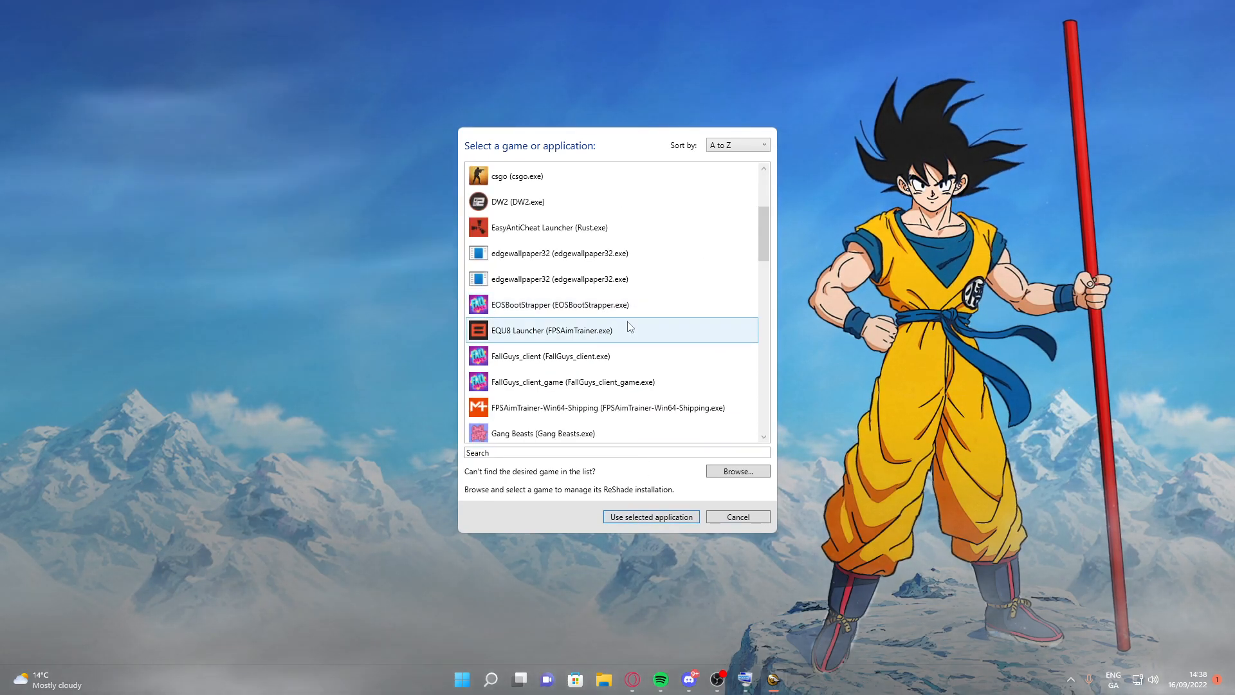
pyautogui.scroll(-3)
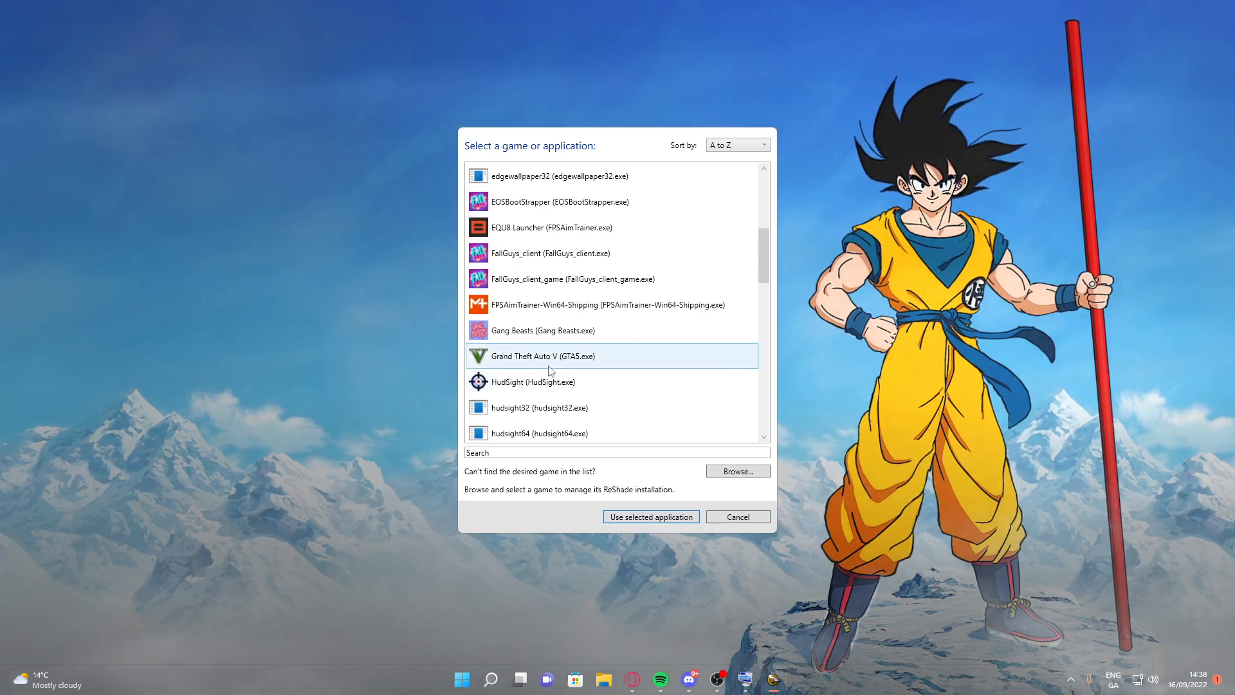
pyautogui.scroll(-3)
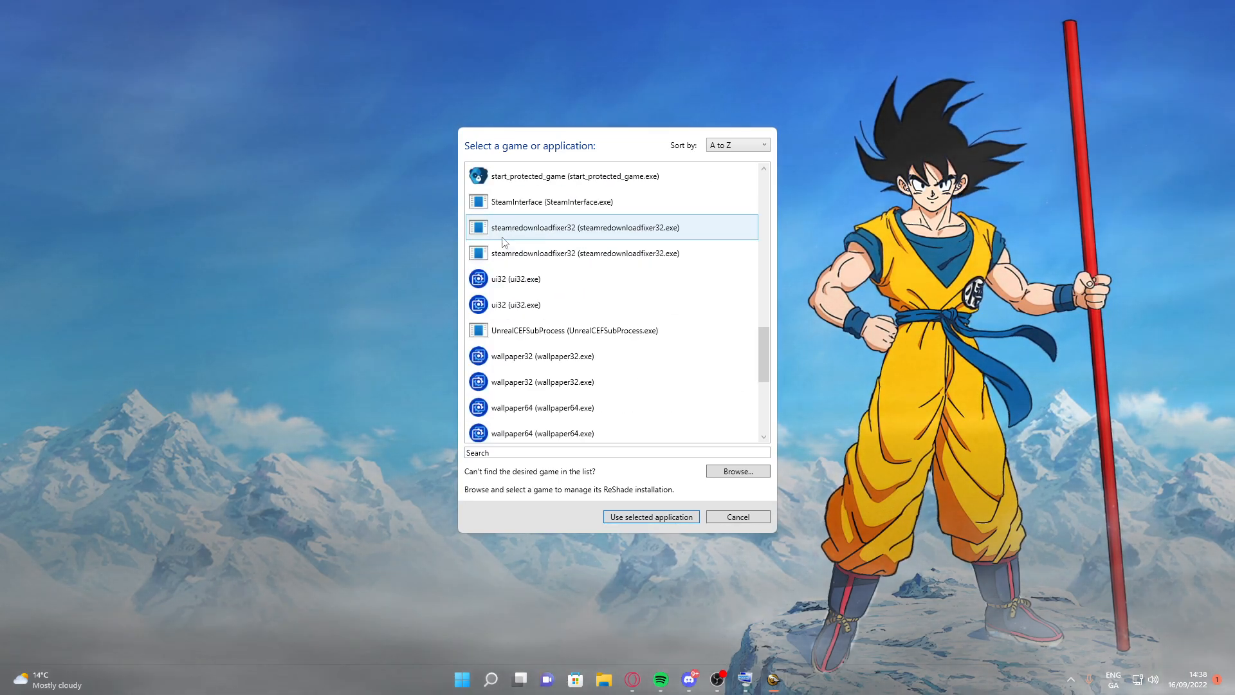
pyautogui.click(737, 471)
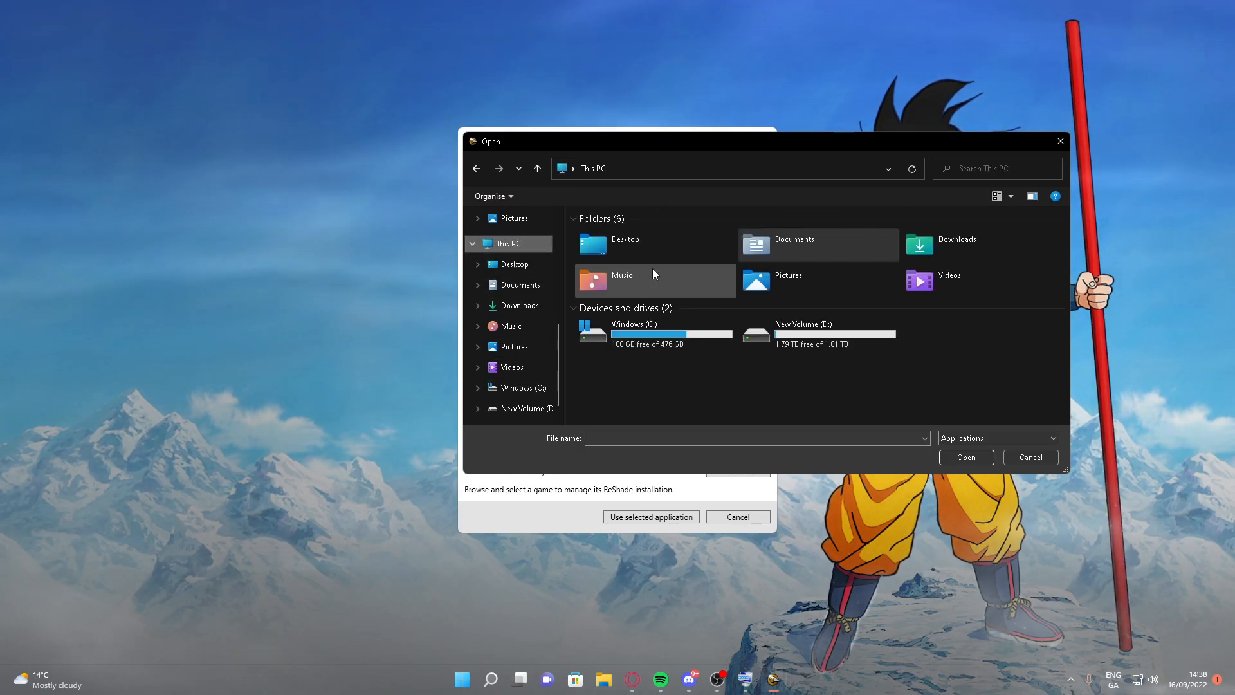
pyautogui.doubleClick(633, 330)
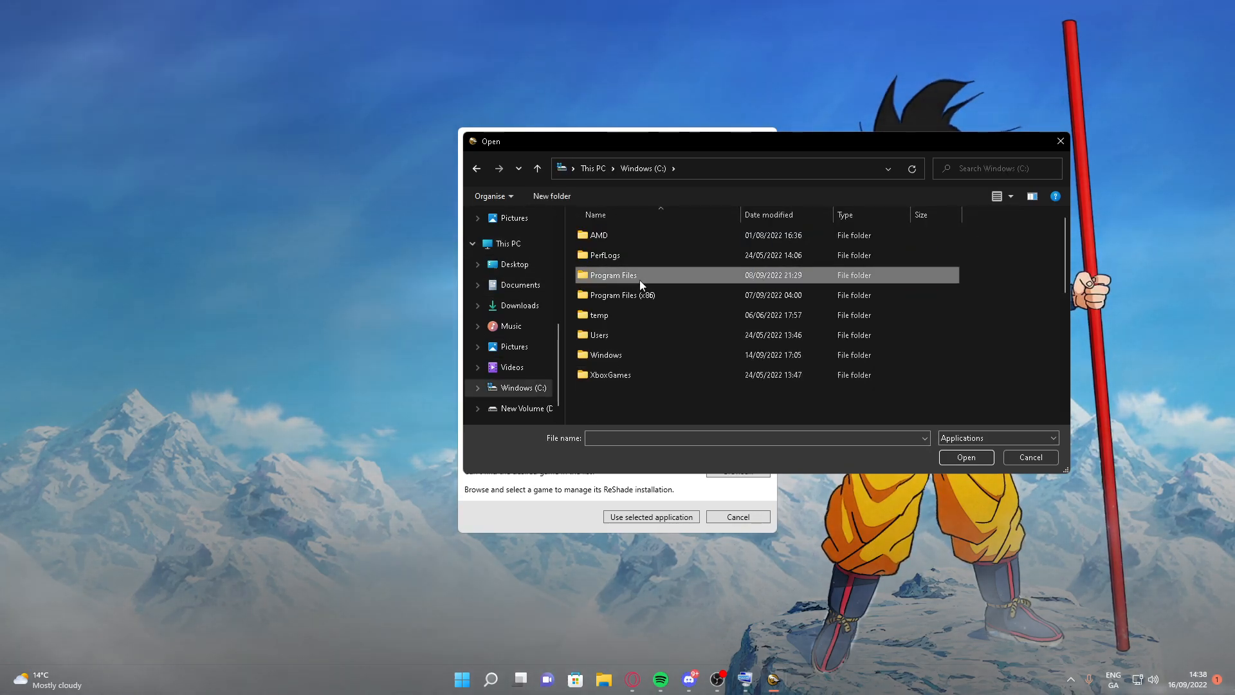
pyautogui.doubleClick(614, 274)
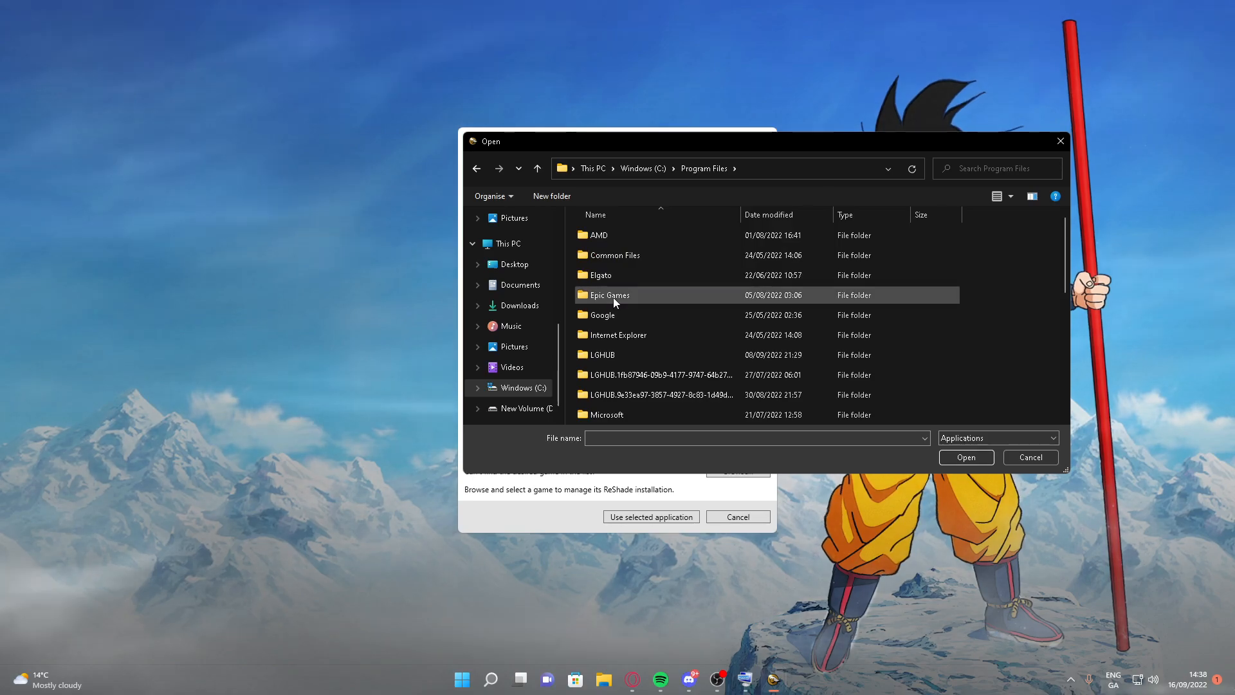
pyautogui.doubleClick(608, 294)
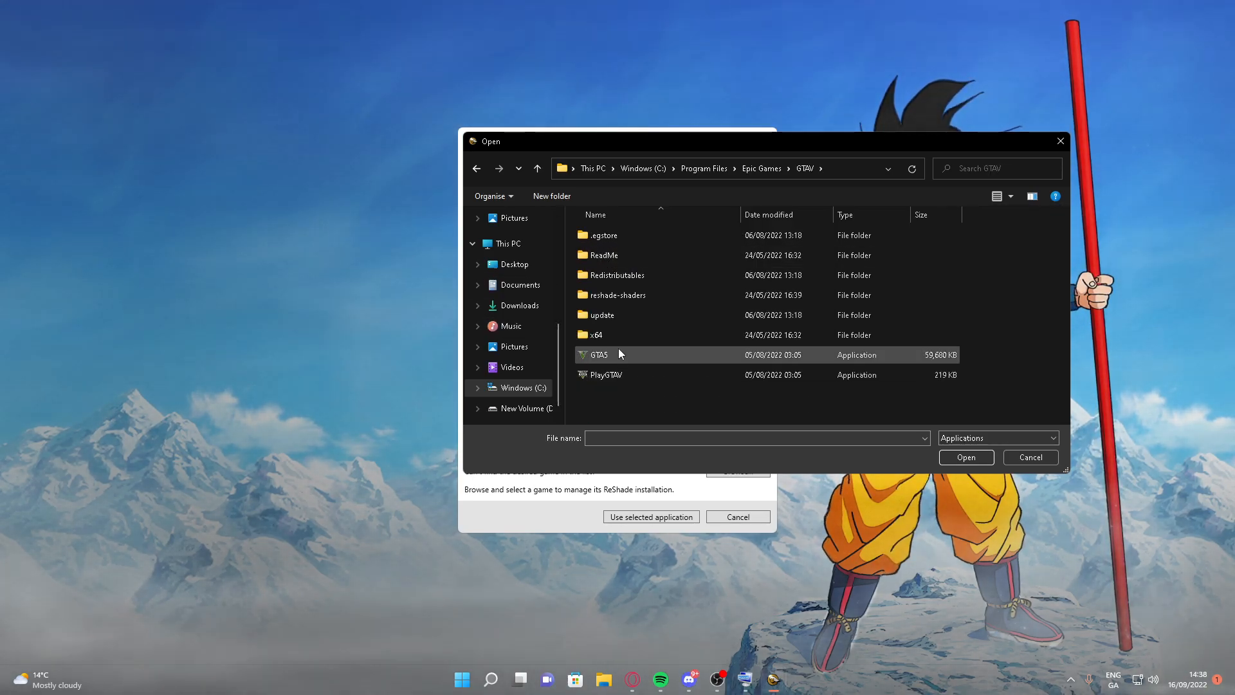
pyautogui.click(965, 457)
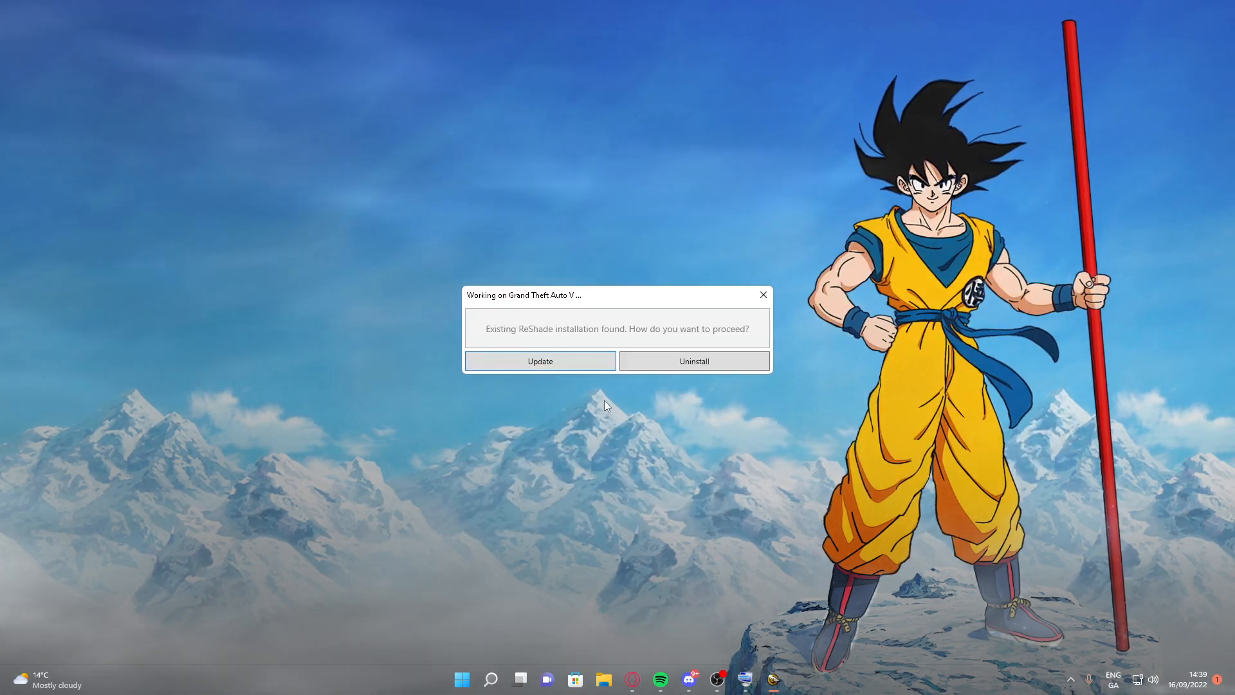
pyautogui.moveTo(540, 361)
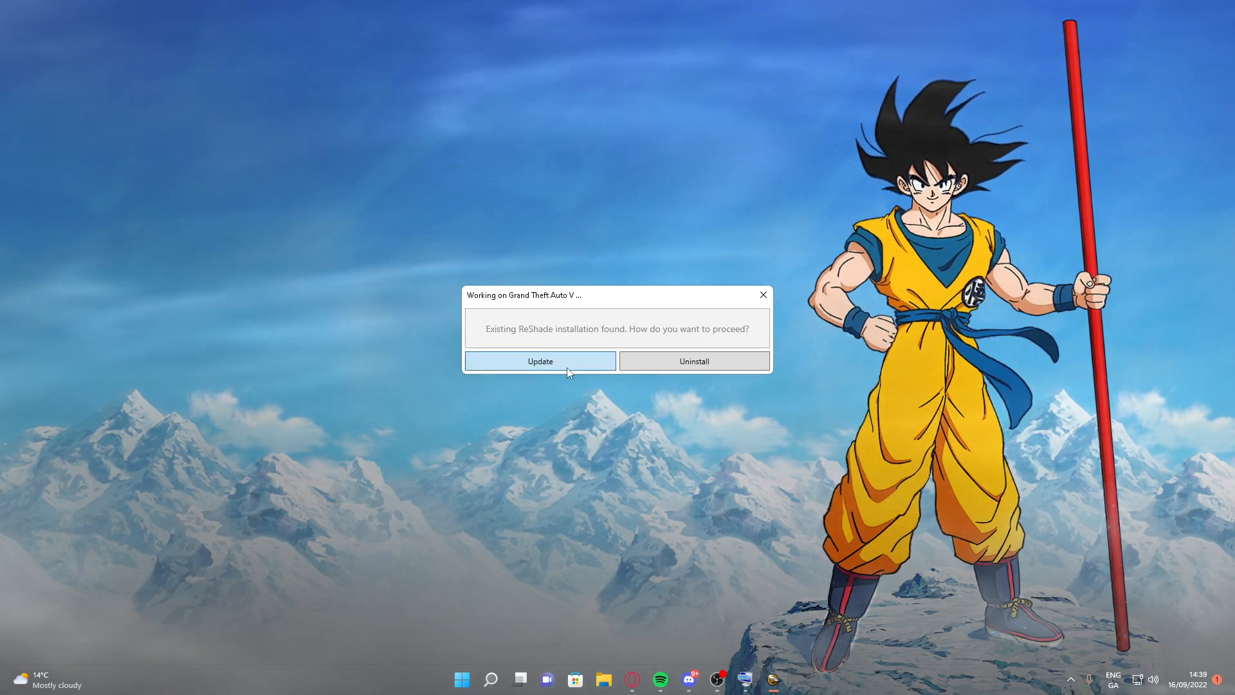
# - Update the GTAV ReShade installation with all effect packages checked, then close the success window
pyautogui.click(540, 361)
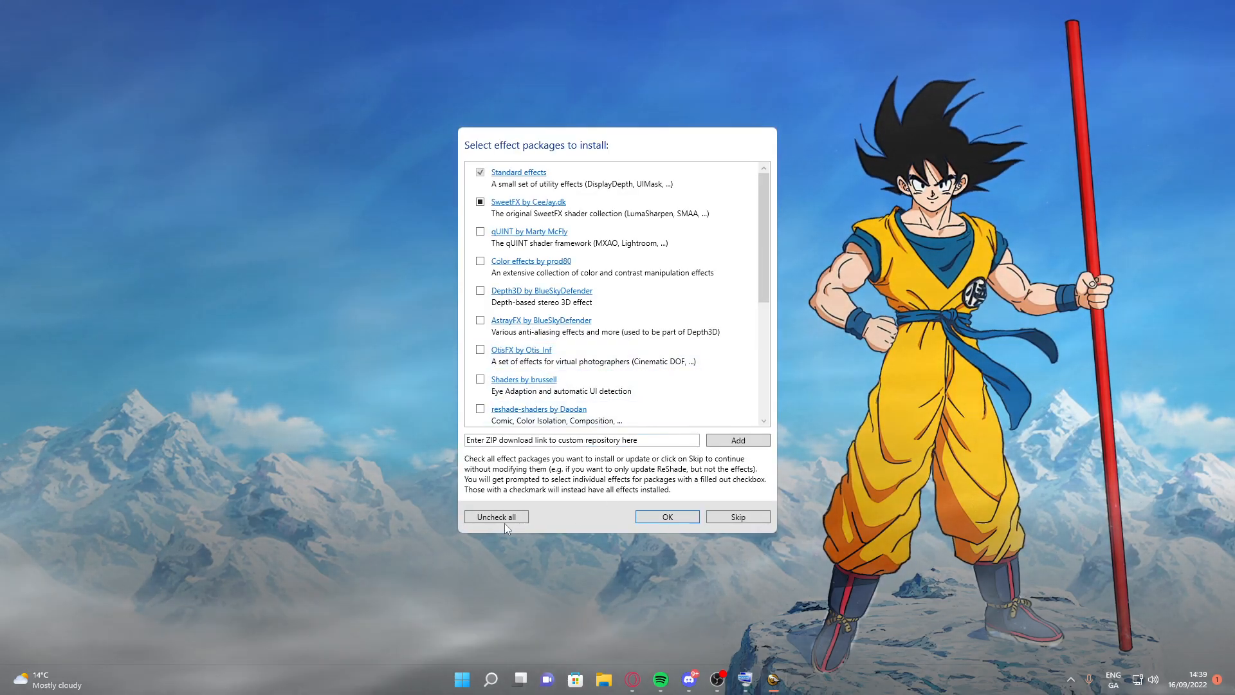
pyautogui.click(495, 516)
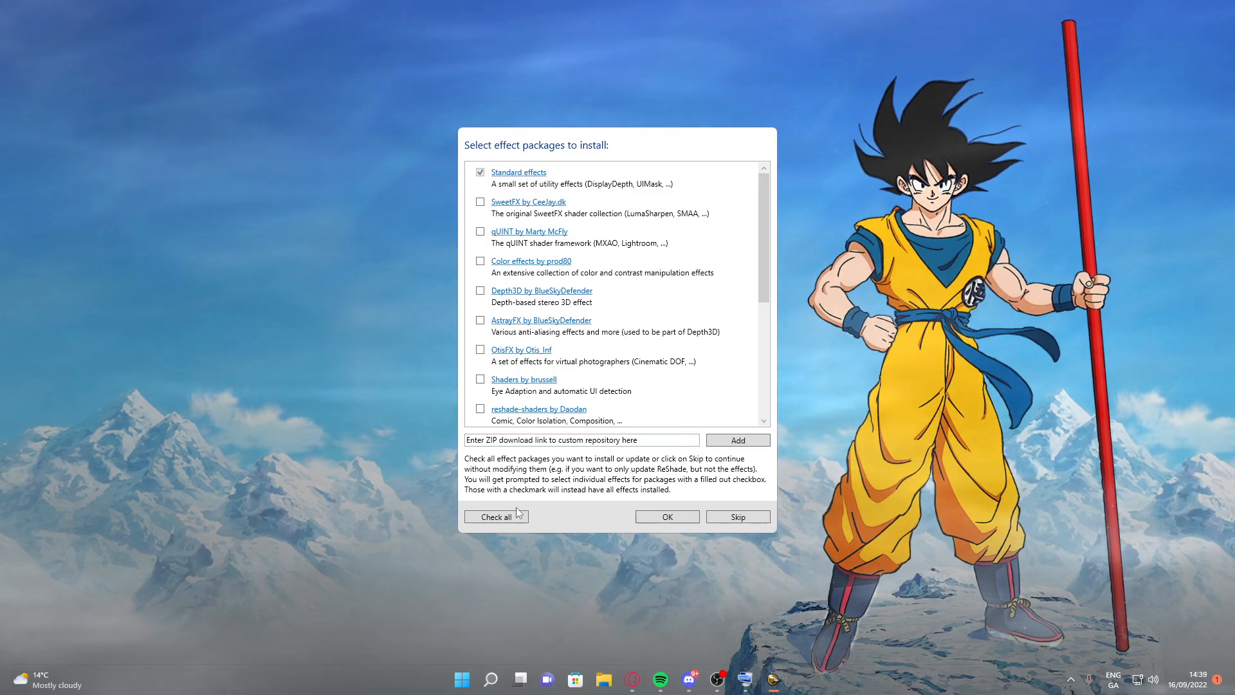
pyautogui.click(665, 516)
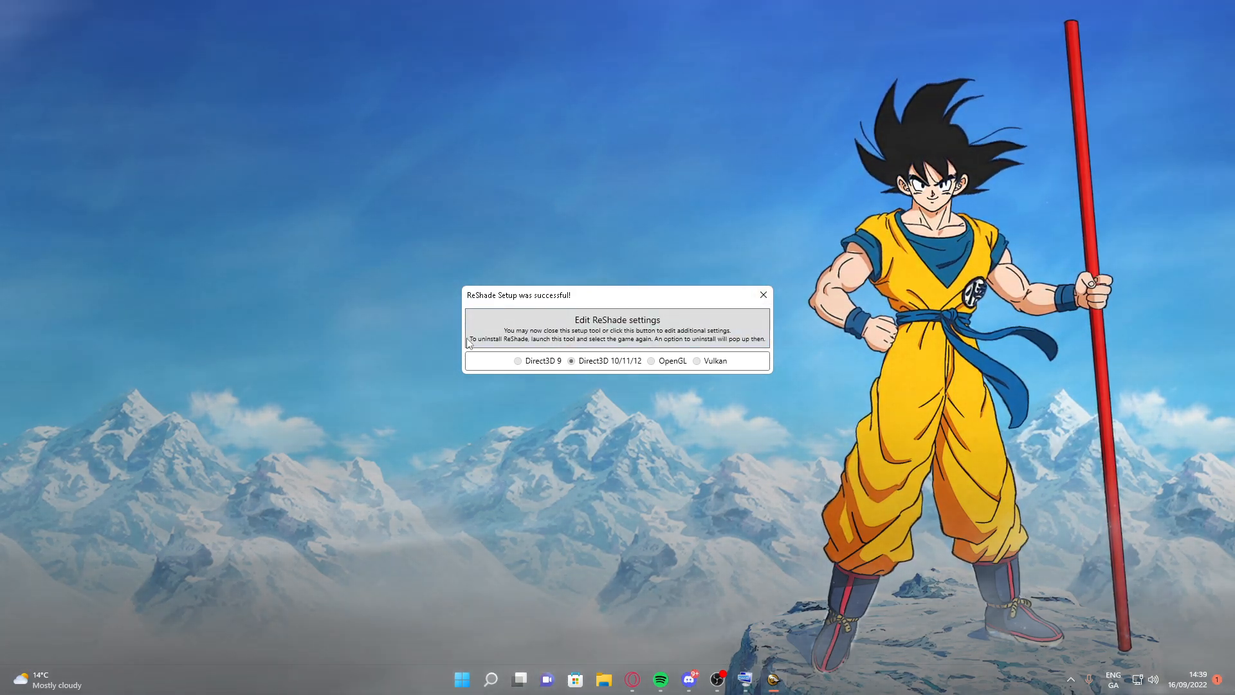
pyautogui.click(761, 294)
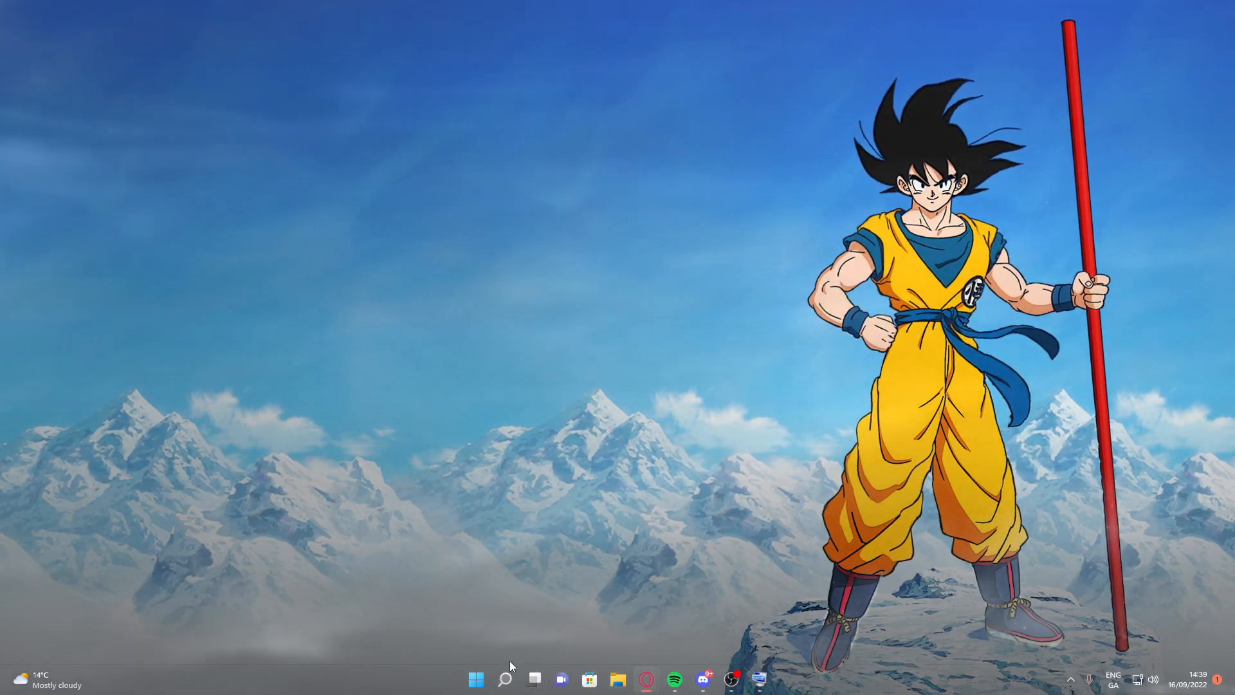
# - Launch the On-Screen Keyboard from Windows search, then reopen FiveM from Recent
pyautogui.click(505, 677)
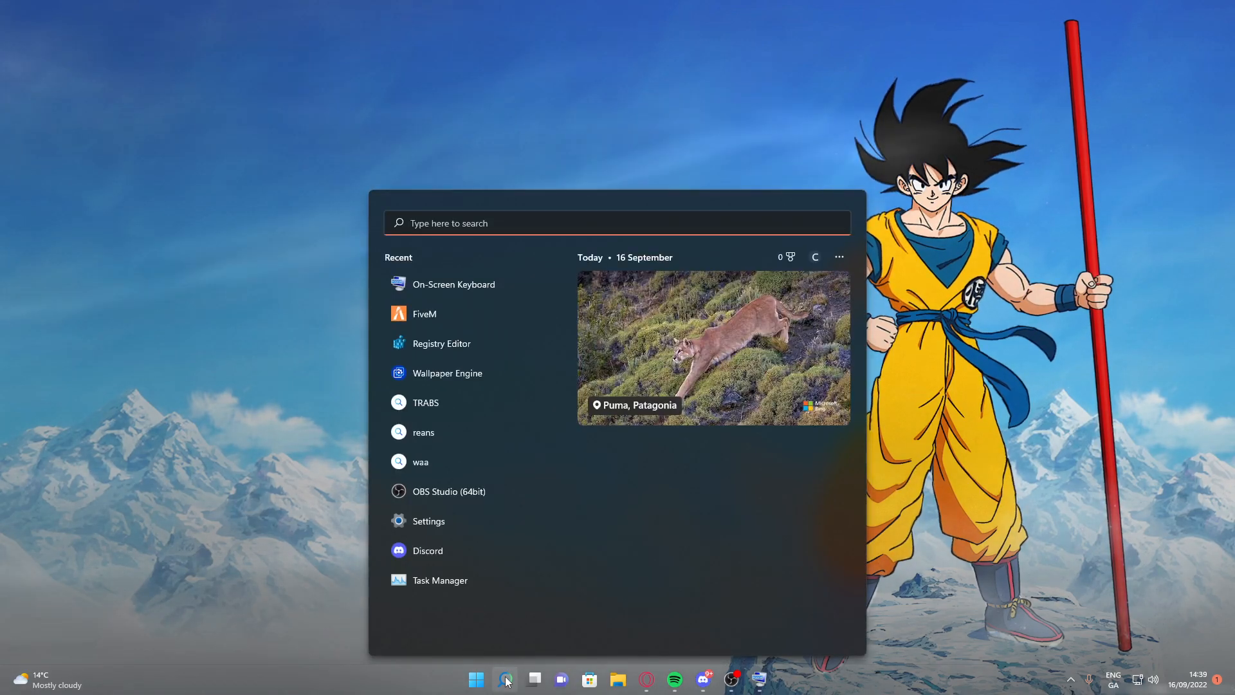
pyautogui.write('OBS Studio (64bit)')
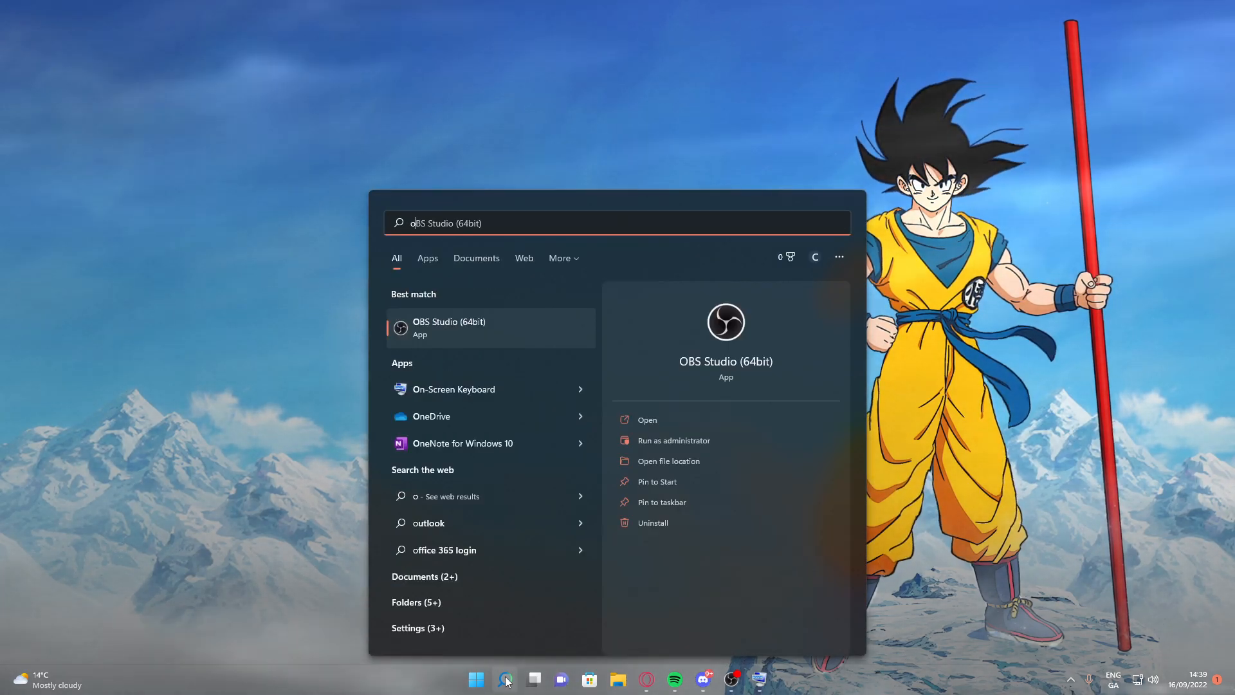
pyautogui.click(453, 389)
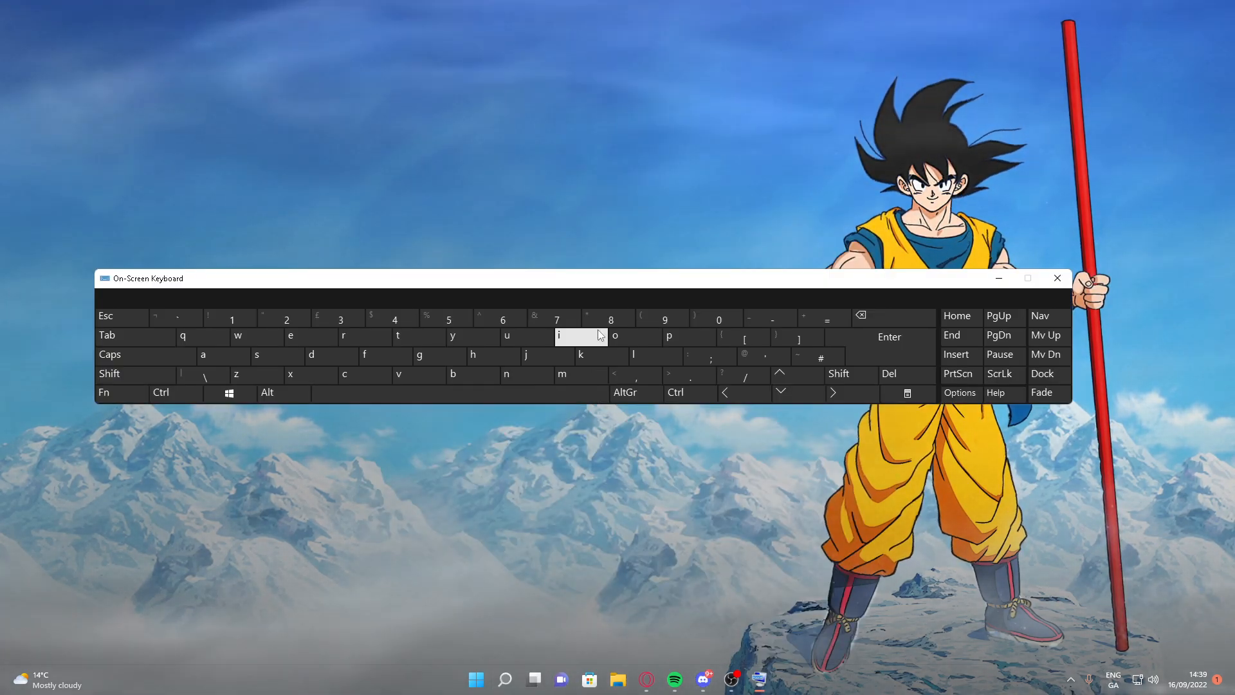
pyautogui.click(474, 678)
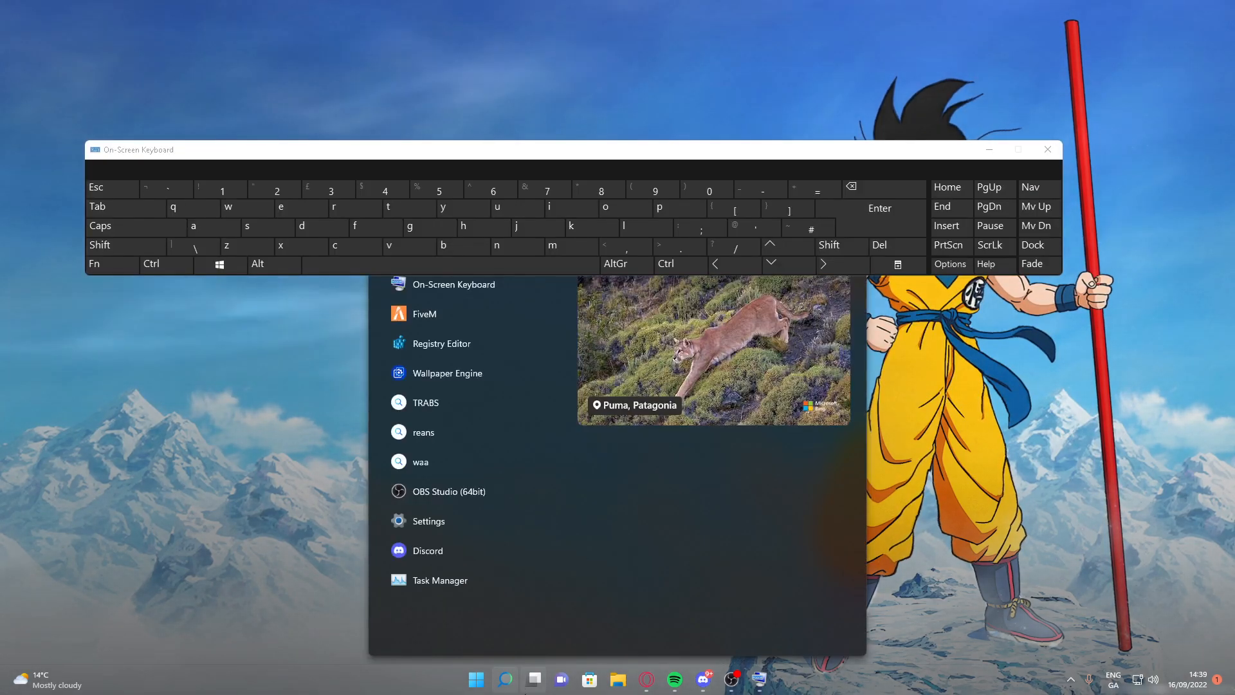
pyautogui.click(423, 314)
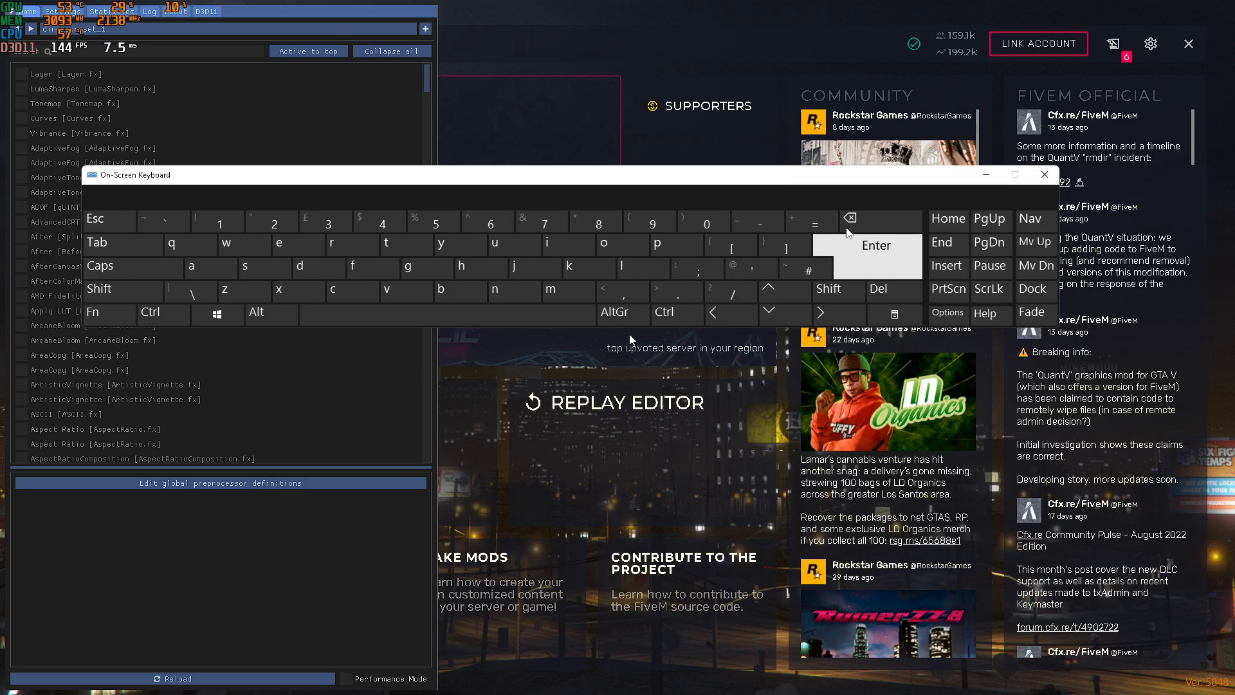
pyautogui.moveTo(965, 197)
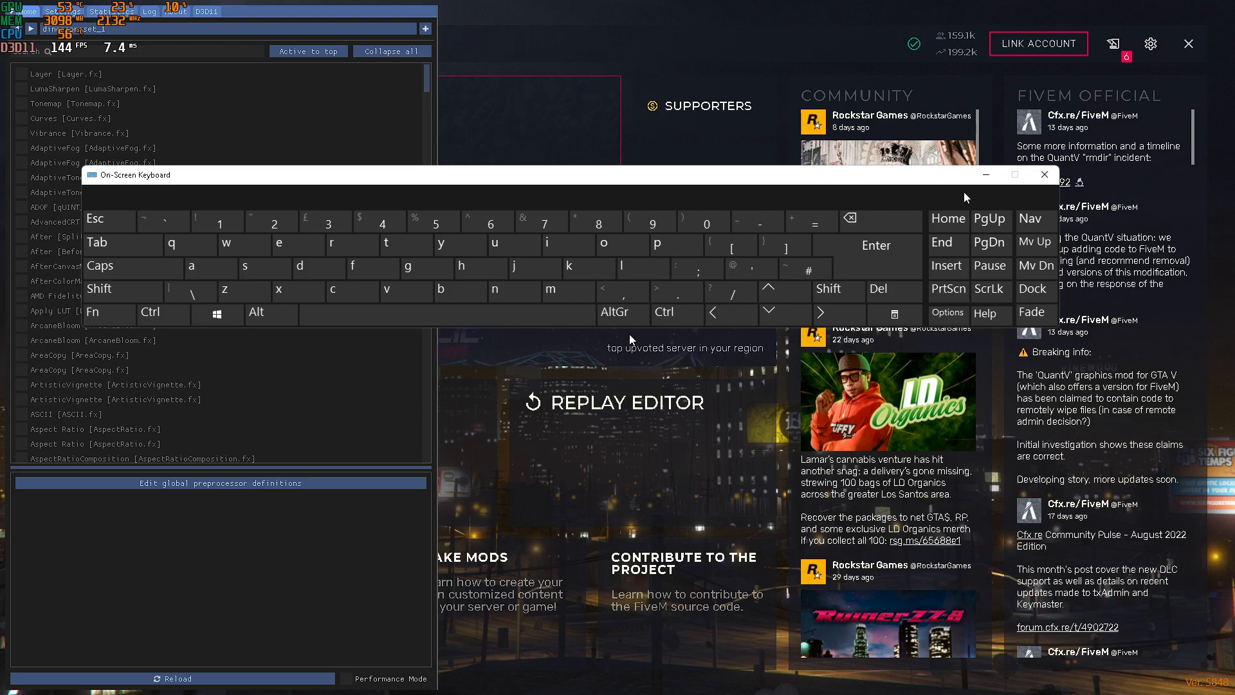